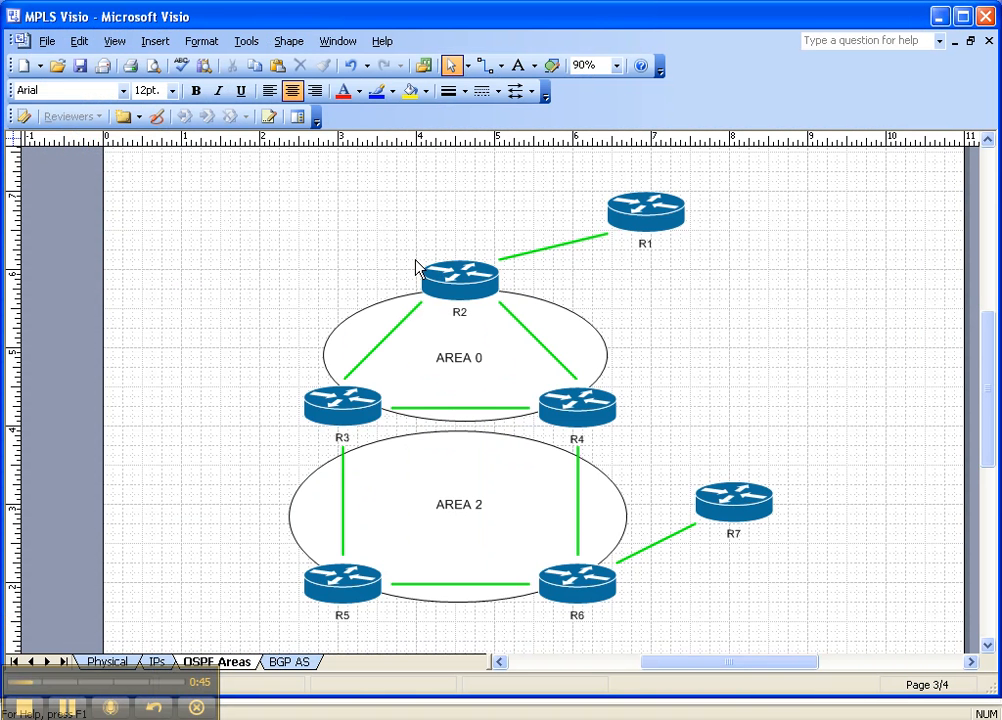
{"action": "mouse_move", "coordinate": [517, 291]}
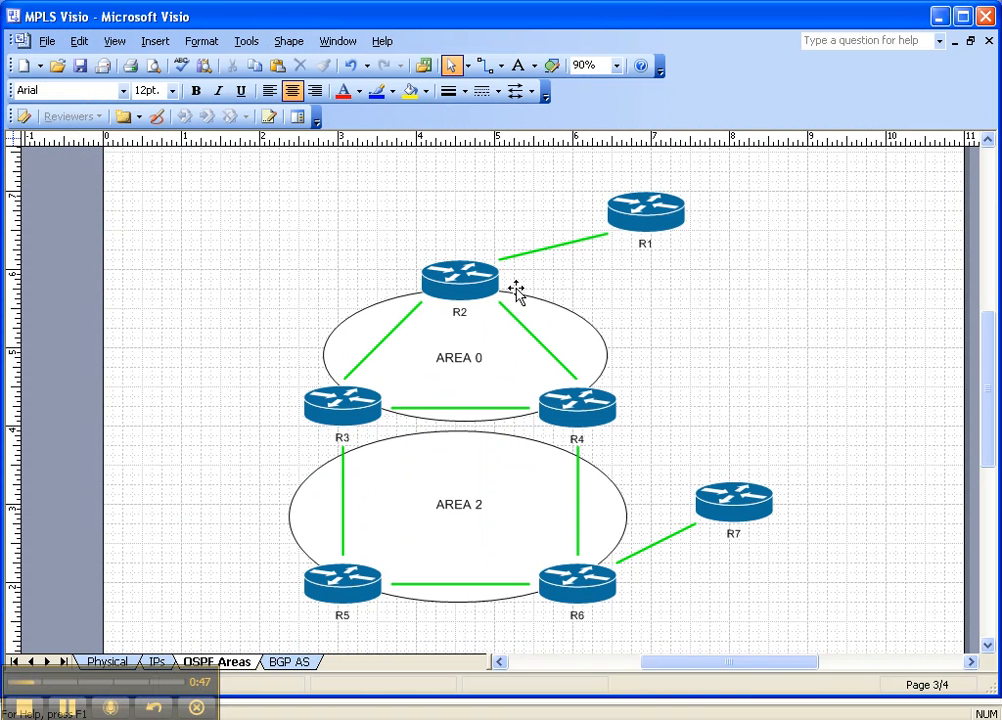
{"action": "mouse_move", "coordinate": [465, 273]}
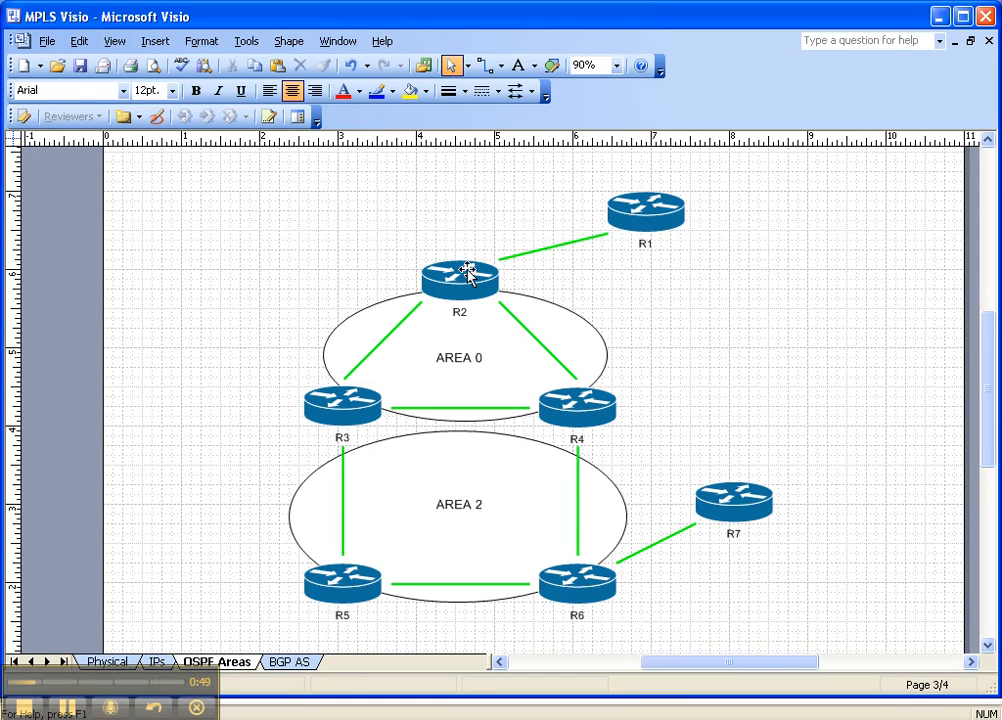
{"action": "mouse_move", "coordinate": [407, 298]}
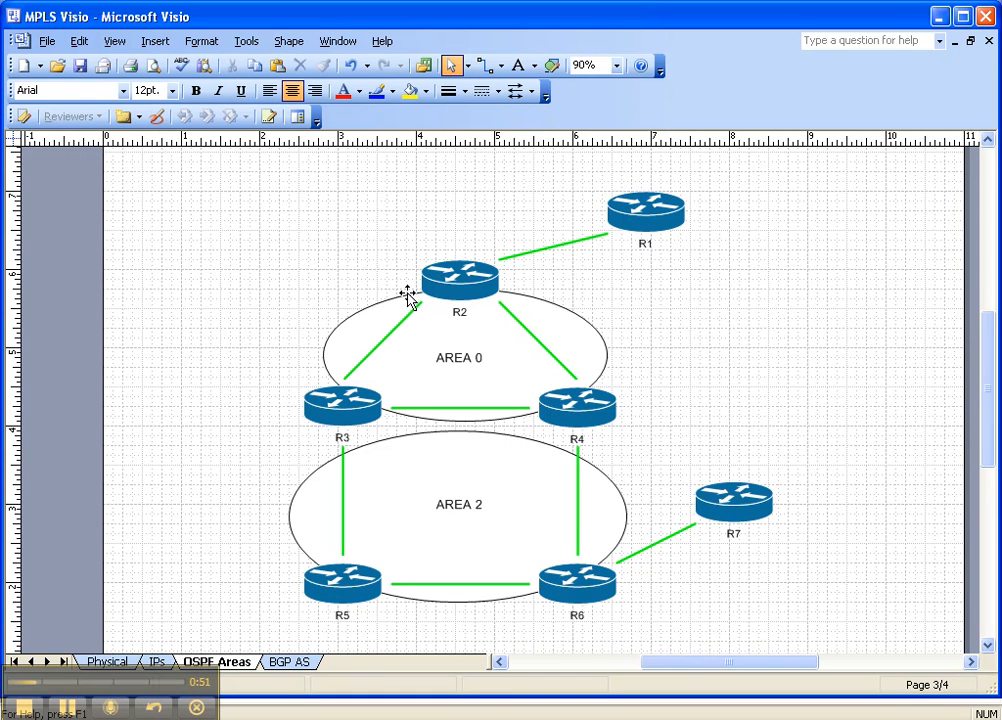
{"action": "mouse_move", "coordinate": [420, 272]}
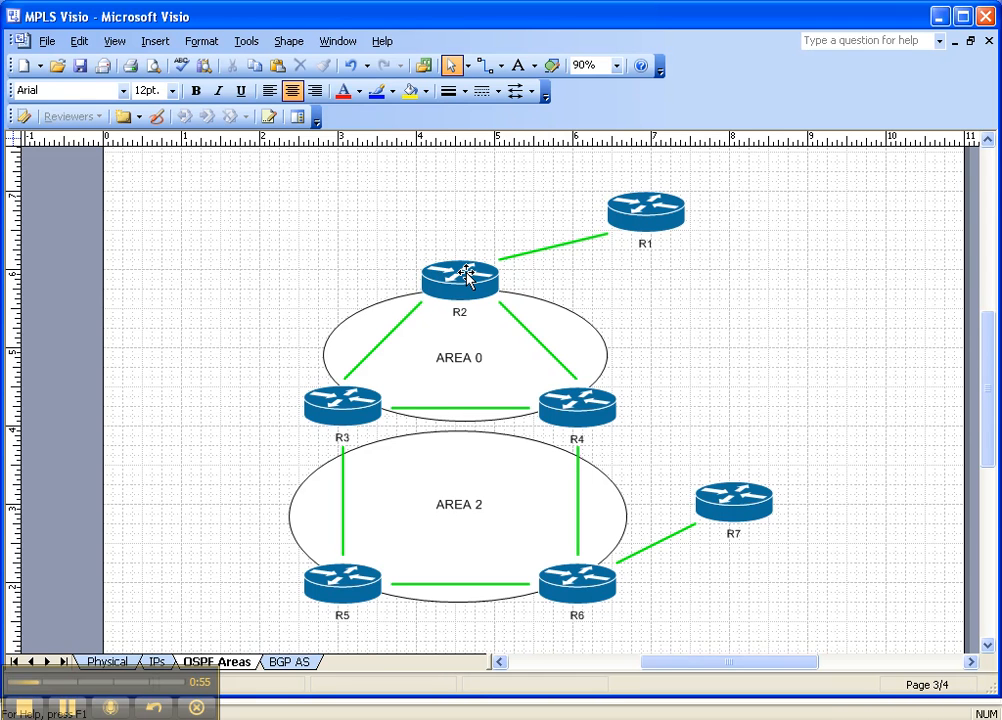
{"action": "mouse_move", "coordinate": [360, 405]}
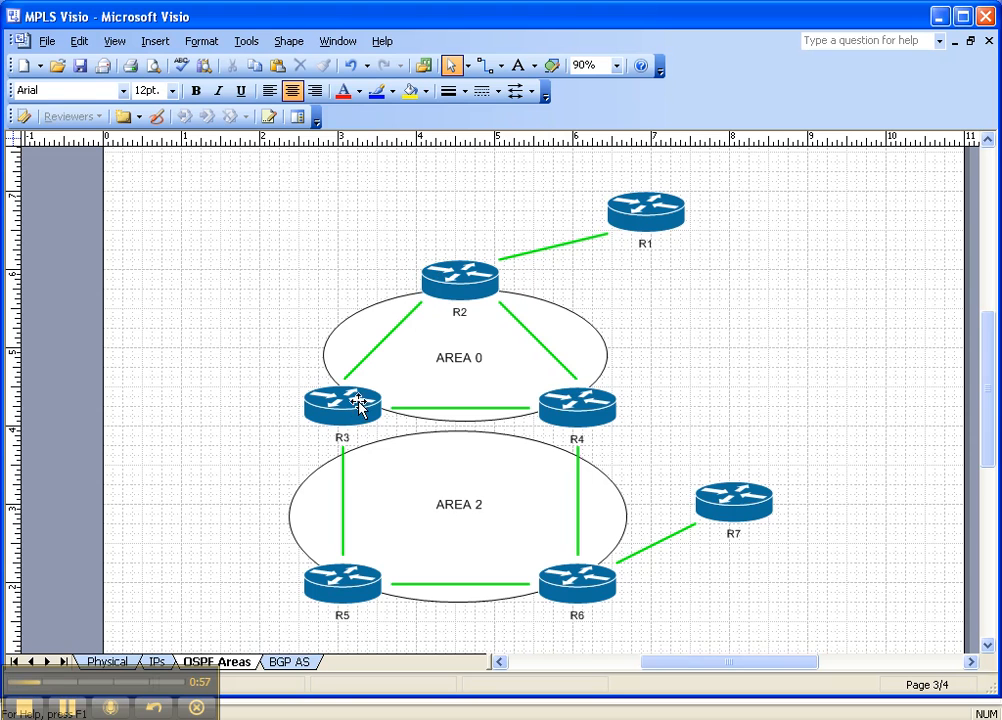
{"action": "mouse_move", "coordinate": [357, 415]}
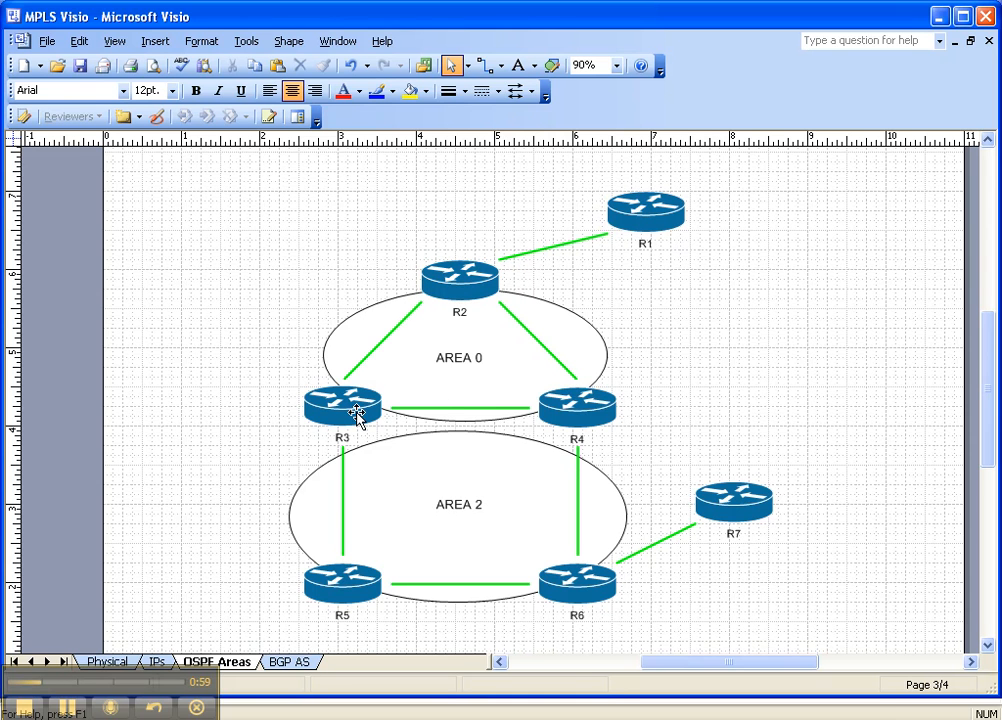
{"action": "mouse_move", "coordinate": [595, 405]}
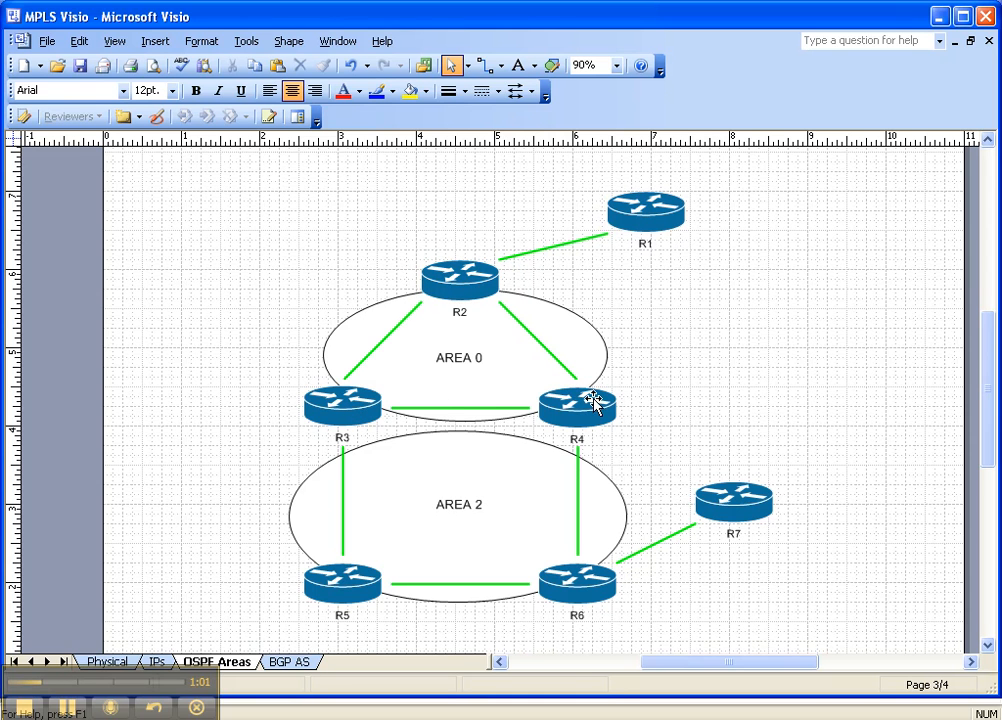
{"action": "mouse_move", "coordinate": [461, 279]}
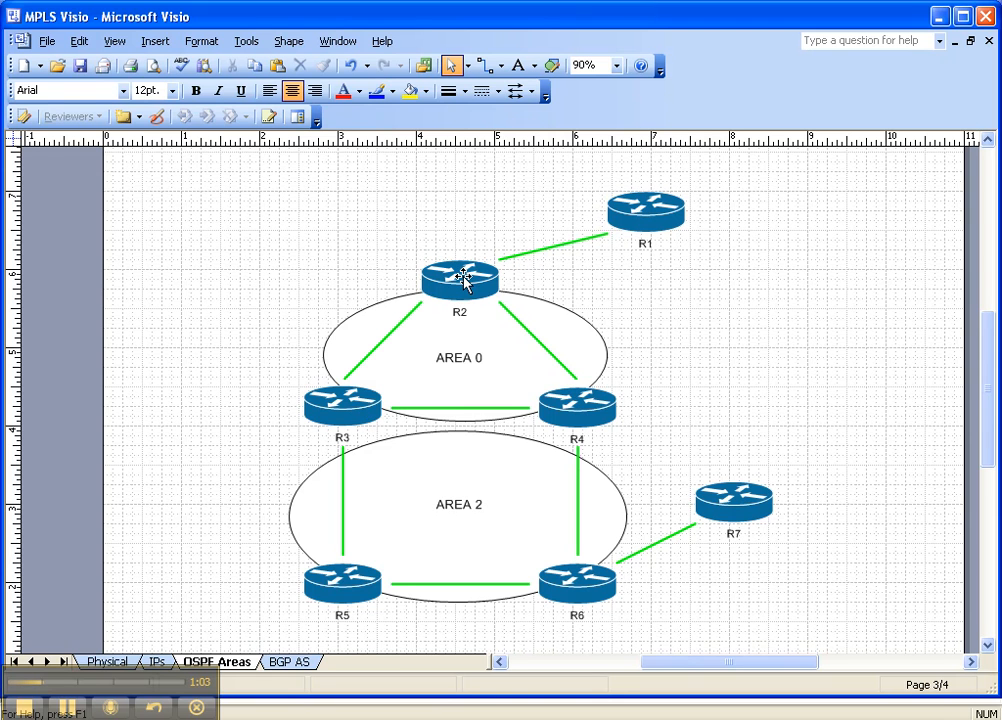
{"action": "mouse_move", "coordinate": [938, 89]}
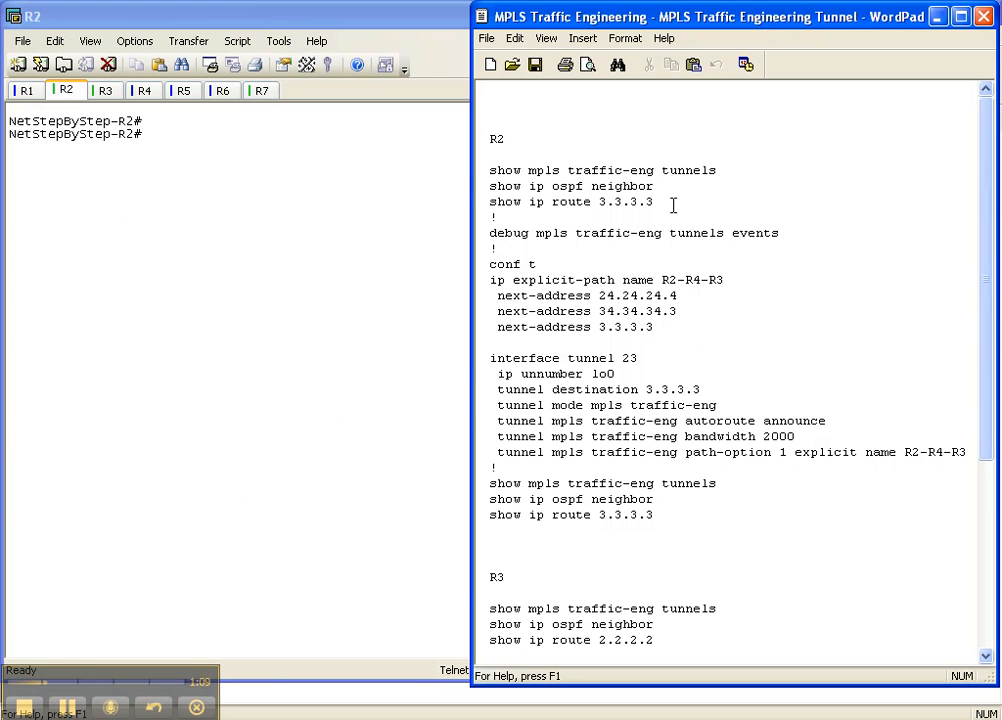
Step: Run show mpls traffic-eng tunnels, show ip ospf neighbor and show ip route 3.3.3.3 on R2
{"action": "left_click_drag", "start_coordinate": [490, 170], "coordinate": [653, 202]}
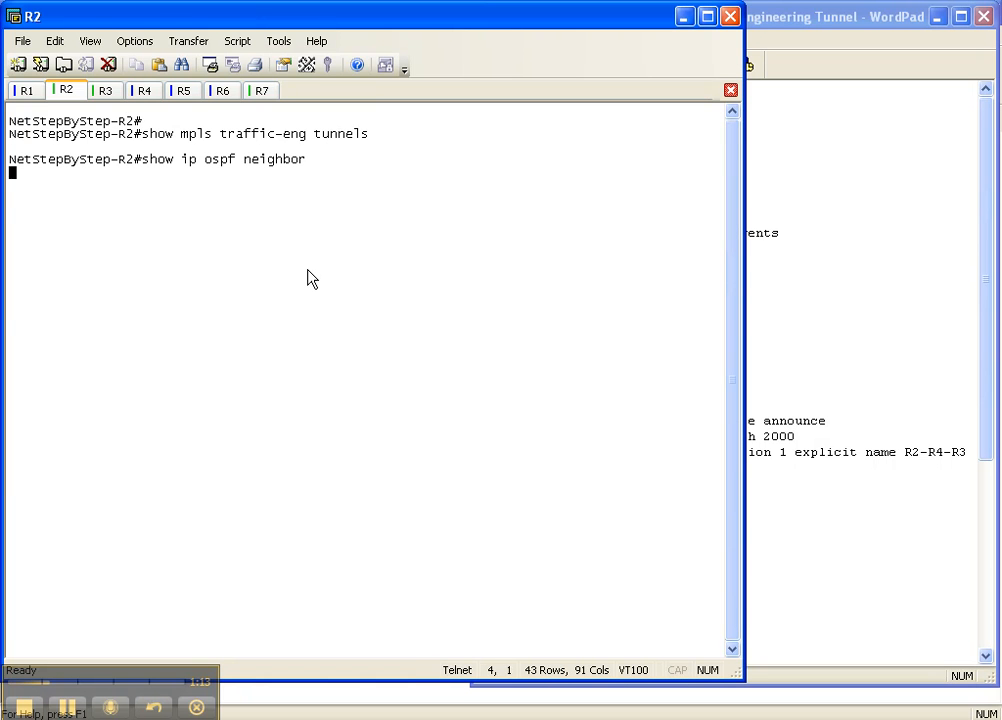
{"action": "key", "text": "Return"}
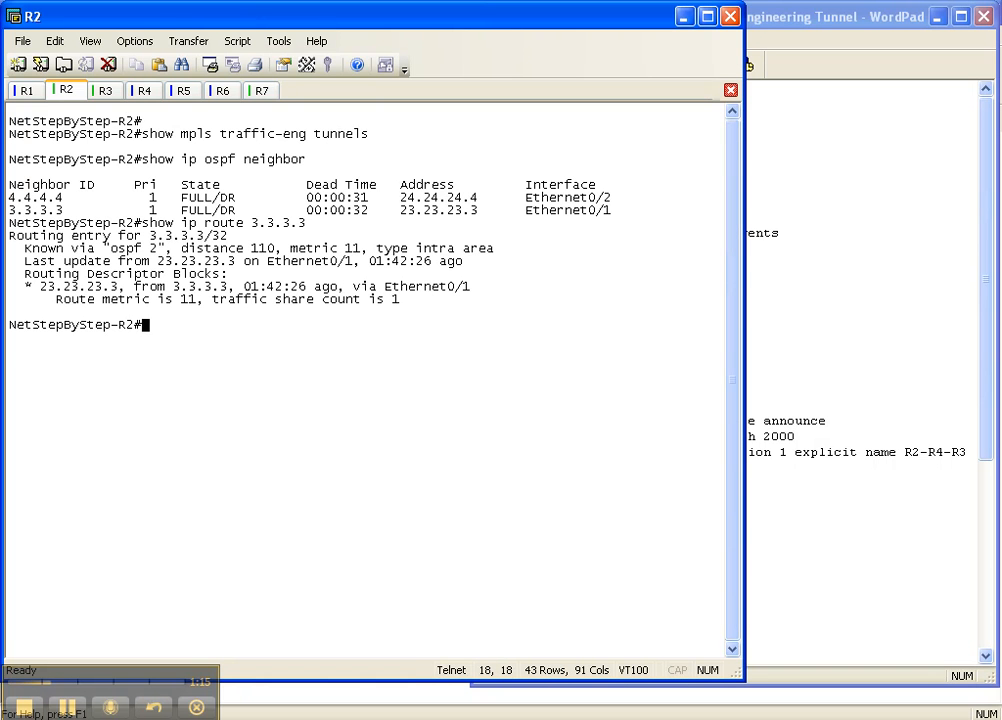
{"action": "mouse_move", "coordinate": [168, 152]}
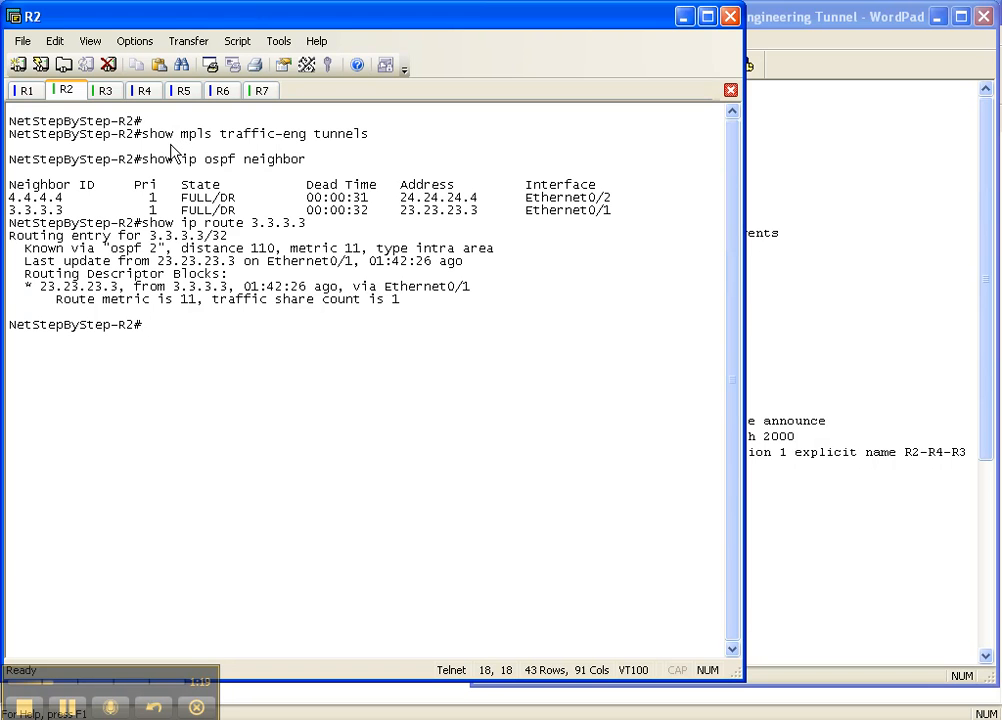
{"action": "mouse_move", "coordinate": [262, 170]}
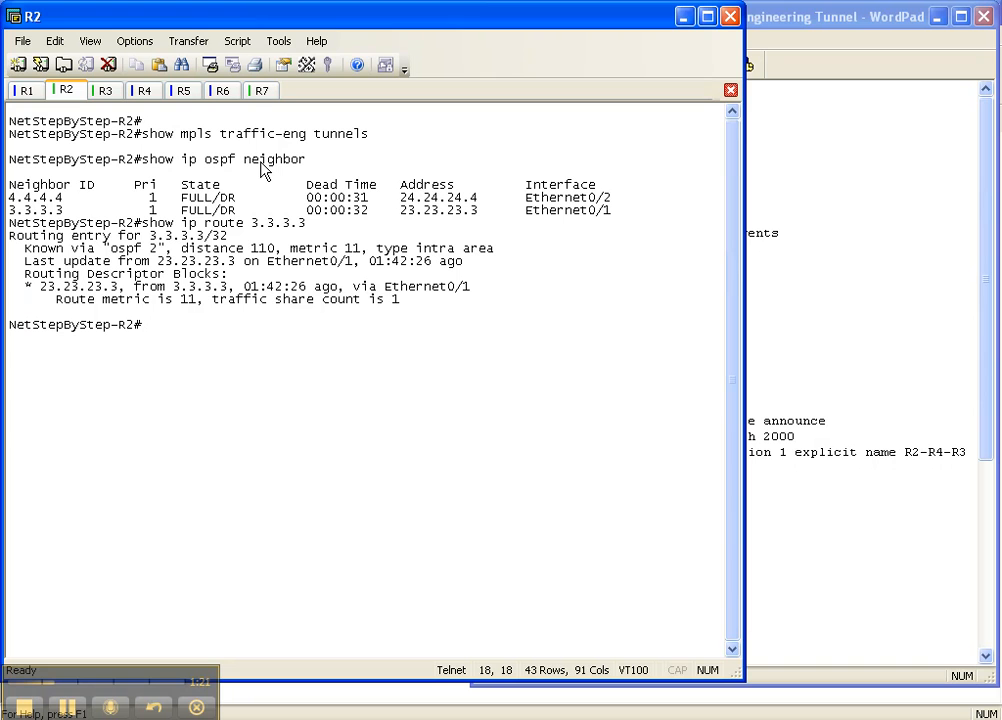
{"action": "mouse_move", "coordinate": [66, 202]}
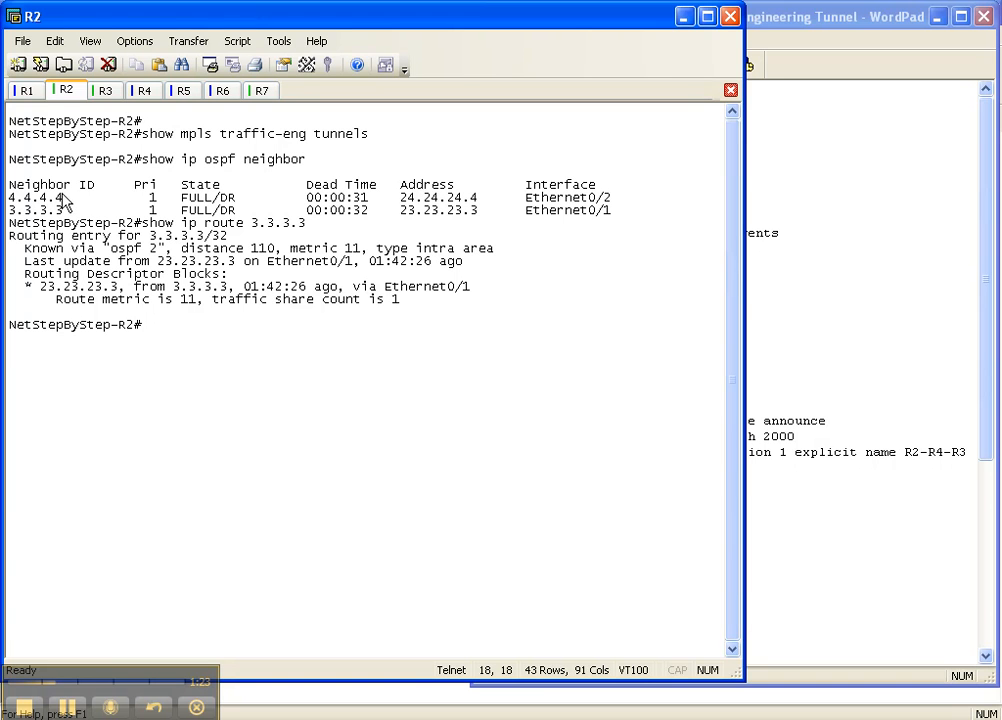
{"action": "mouse_move", "coordinate": [575, 210]}
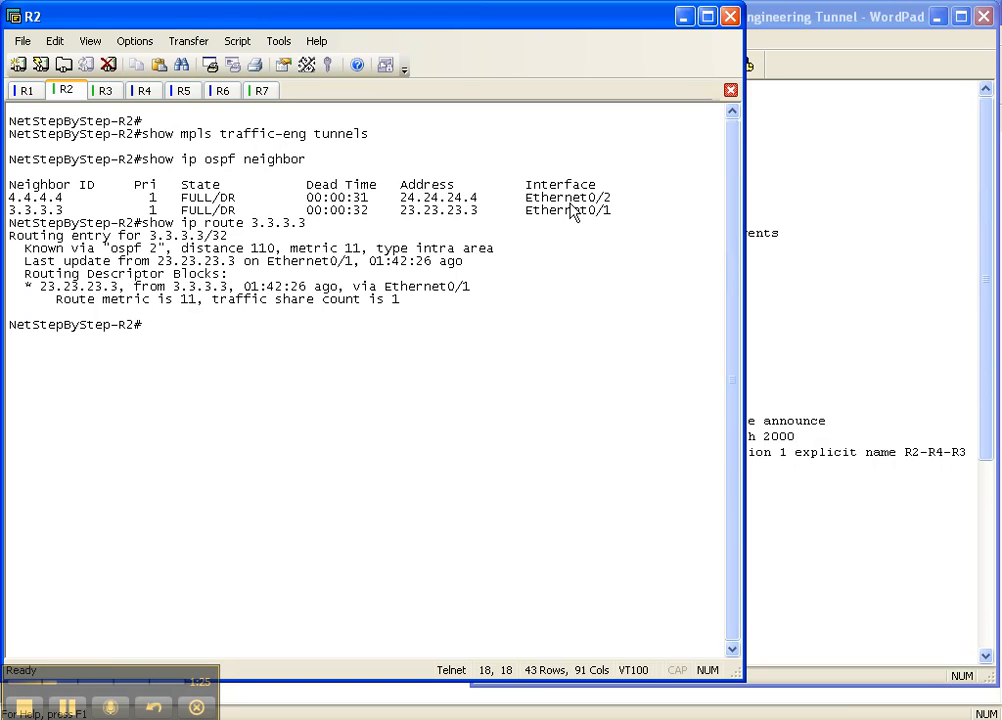
{"action": "mouse_move", "coordinate": [170, 235]}
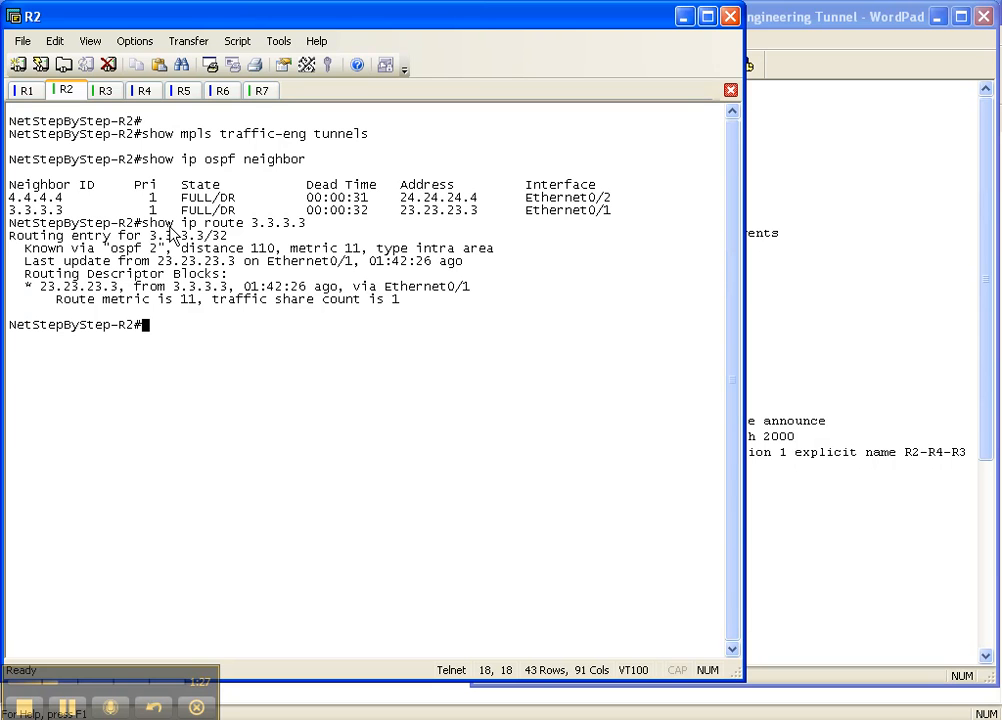
{"action": "mouse_move", "coordinate": [255, 232]}
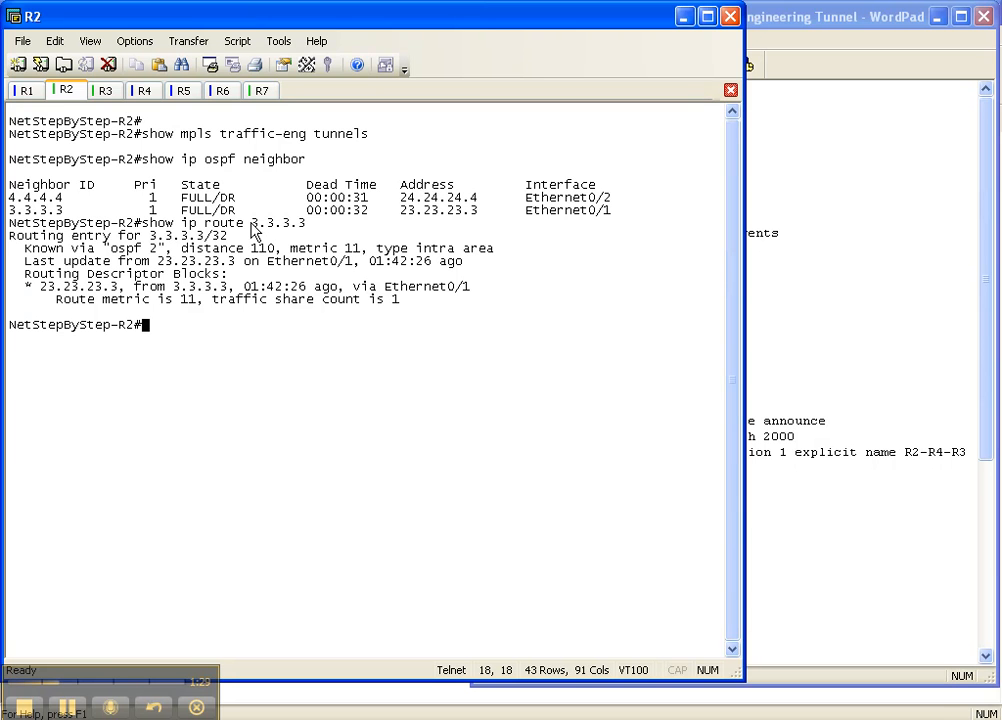
{"action": "mouse_move", "coordinate": [389, 298]}
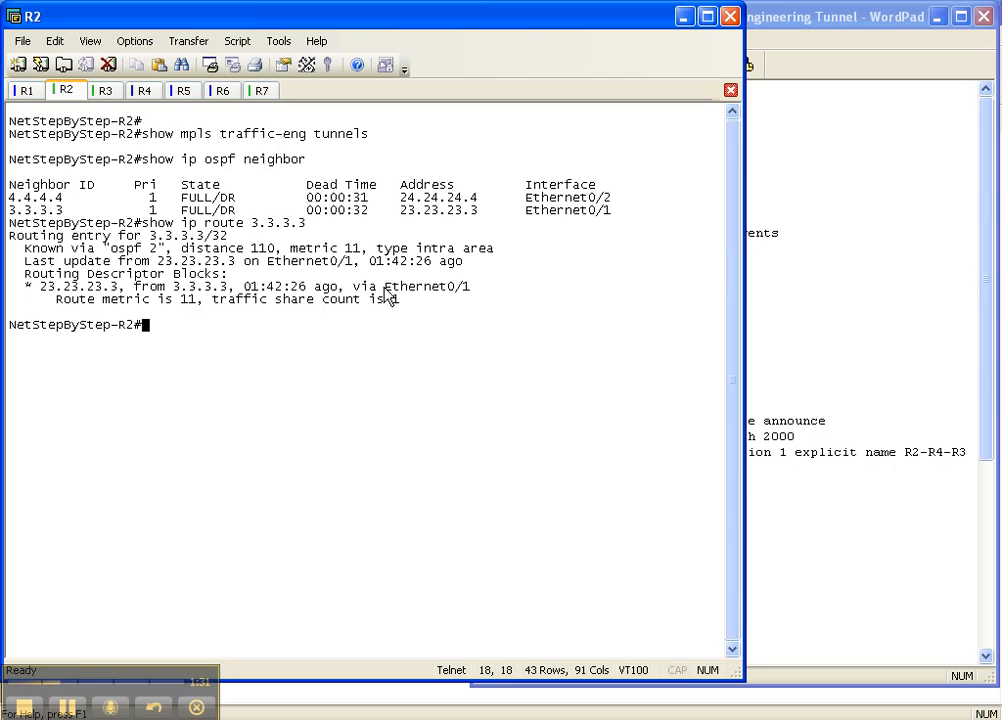
{"action": "double_click", "coordinate": [425, 287]}
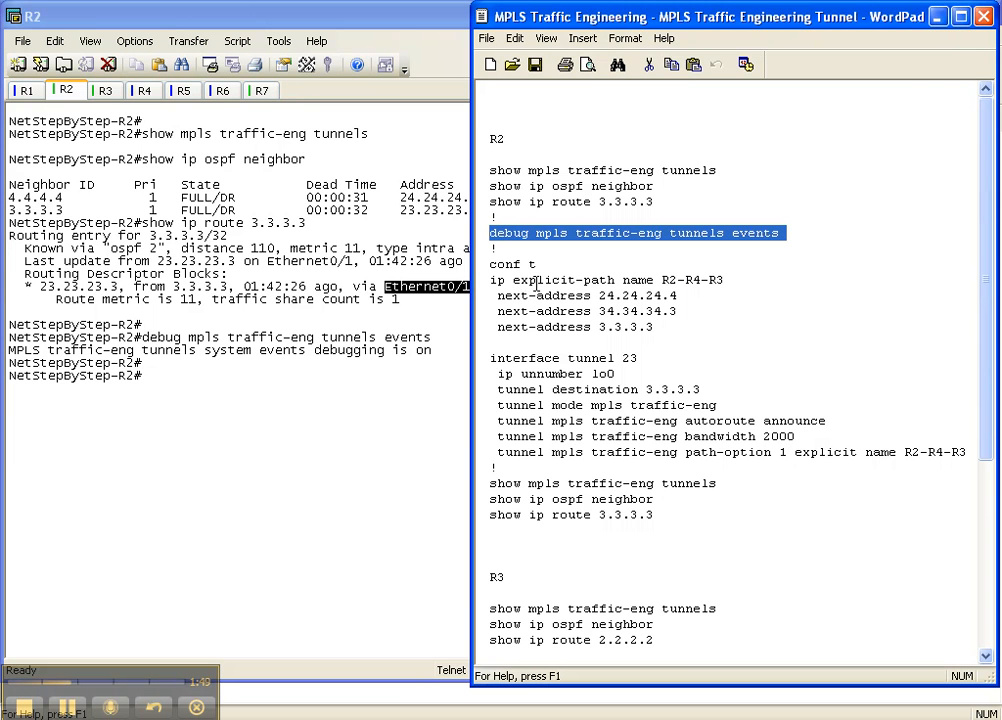
{"action": "mouse_move", "coordinate": [662, 286]}
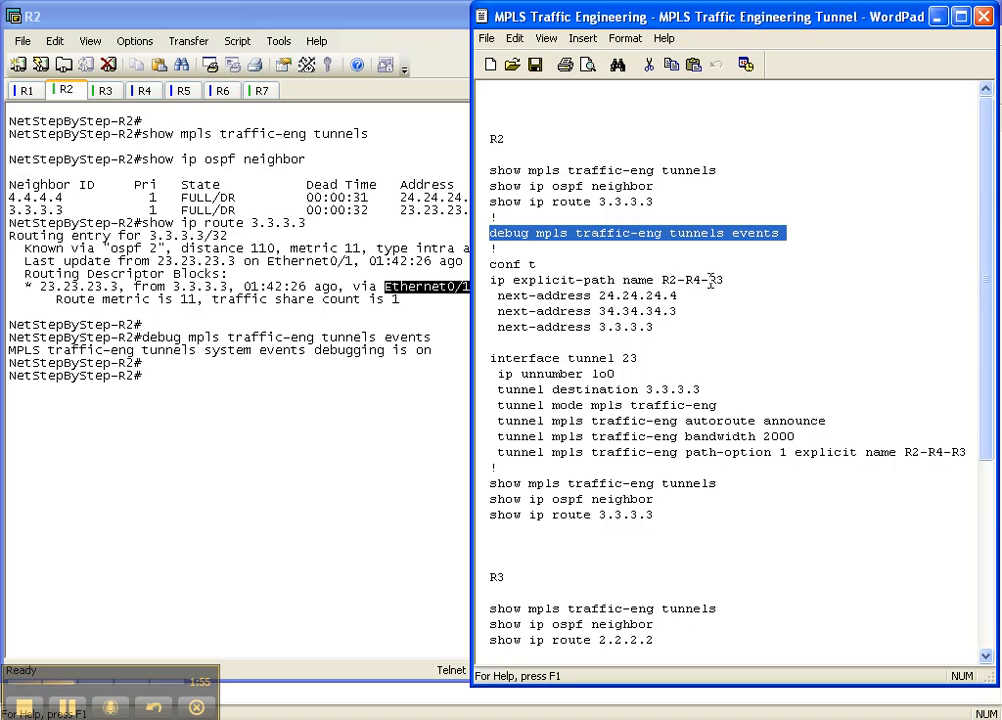
{"action": "mouse_move", "coordinate": [597, 296]}
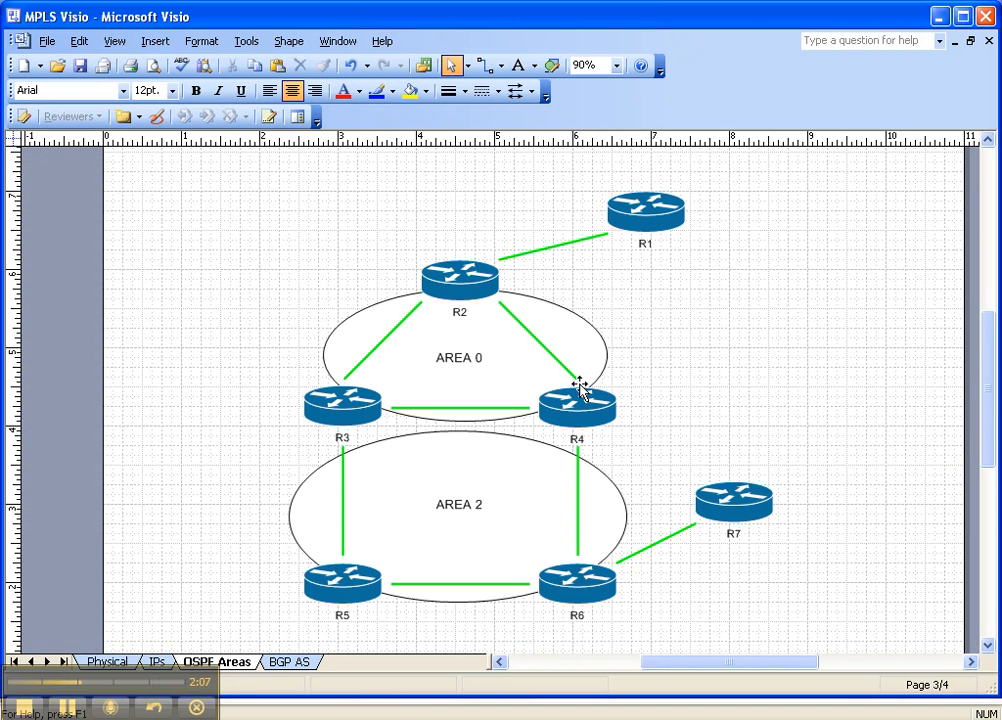
{"action": "mouse_move", "coordinate": [390, 415]}
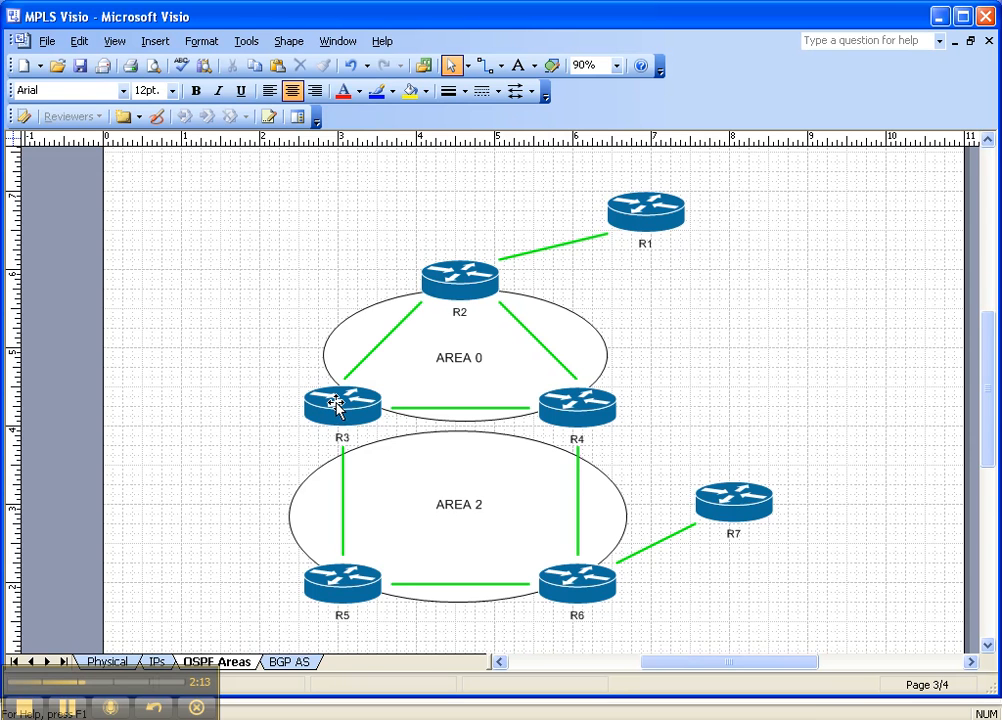
{"action": "mouse_move", "coordinate": [588, 405]}
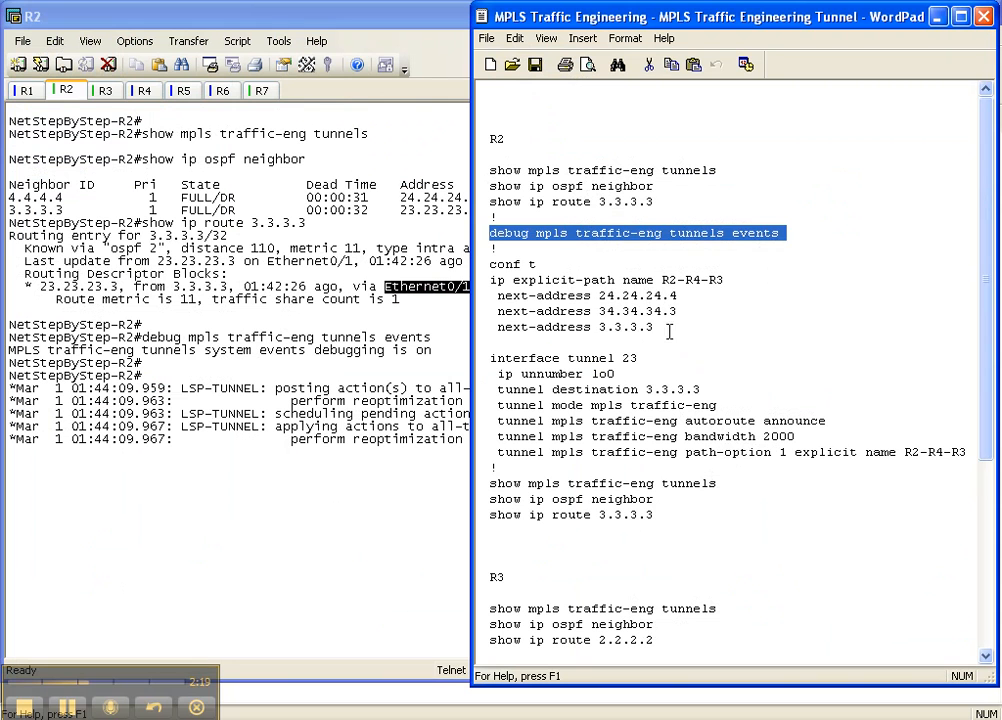
Step: Apply explicit path R2-R4-R3 (24.24.24.4, 34.34.34.3, 3.3.3.3) on R2, then exit
{"action": "left_click_drag", "start_coordinate": [490, 263], "coordinate": [653, 327]}
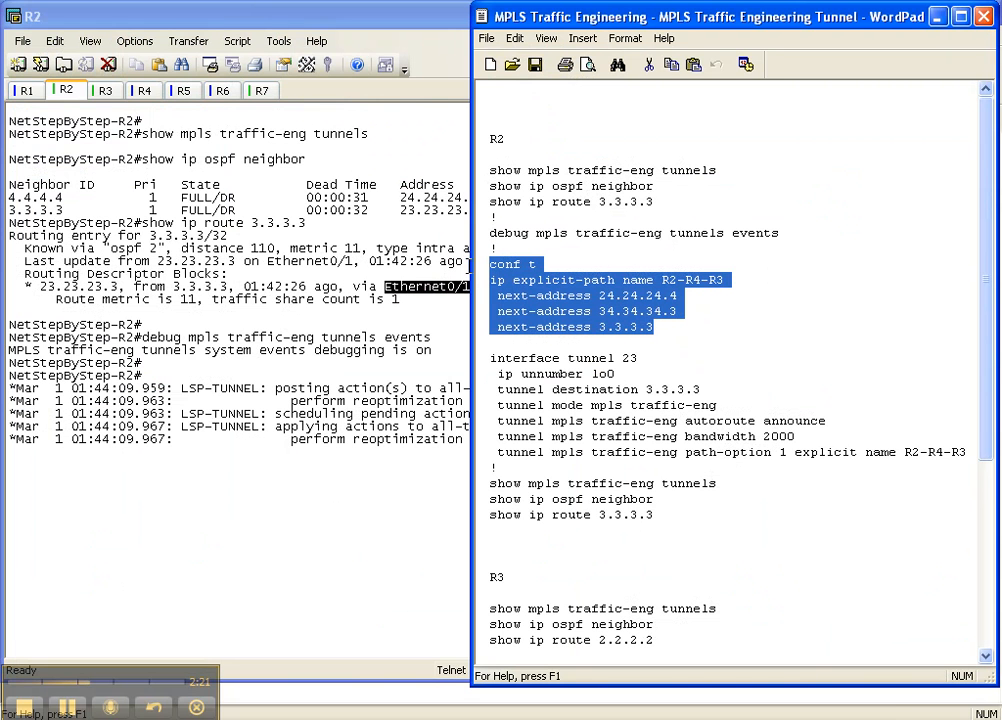
{"action": "mouse_move", "coordinate": [266, 395]}
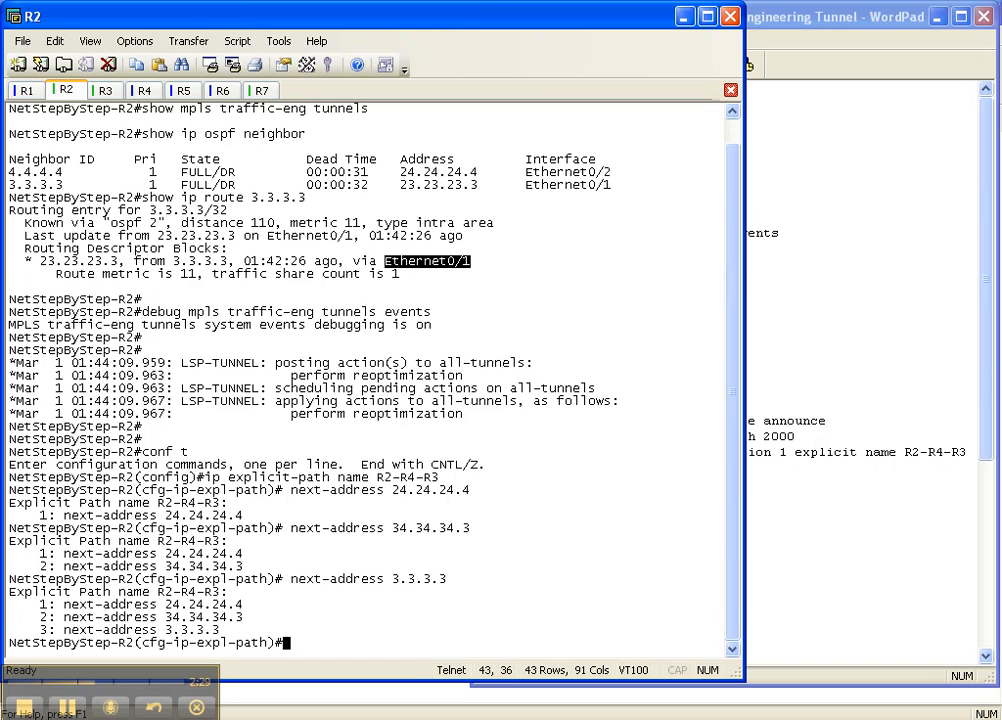
{"action": "type", "text": "exit"}
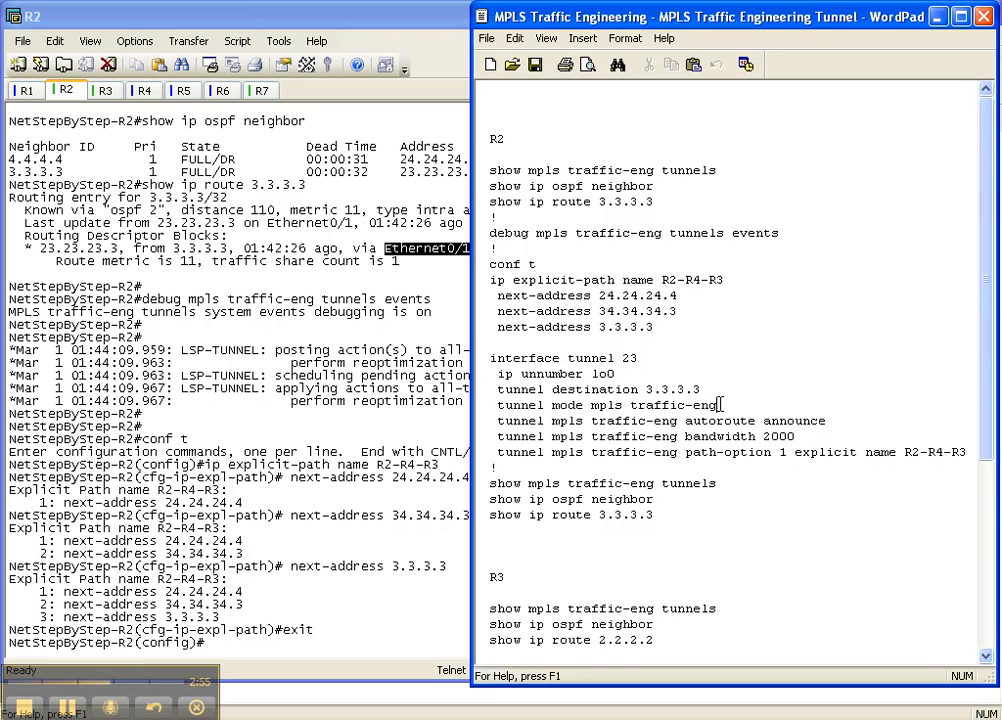
Step: Paste the Tunnel23 block (destination 3.3.3.3, bandwidth 2000, path R2-R4-R3) into R2
{"action": "double_click", "coordinate": [633, 404]}
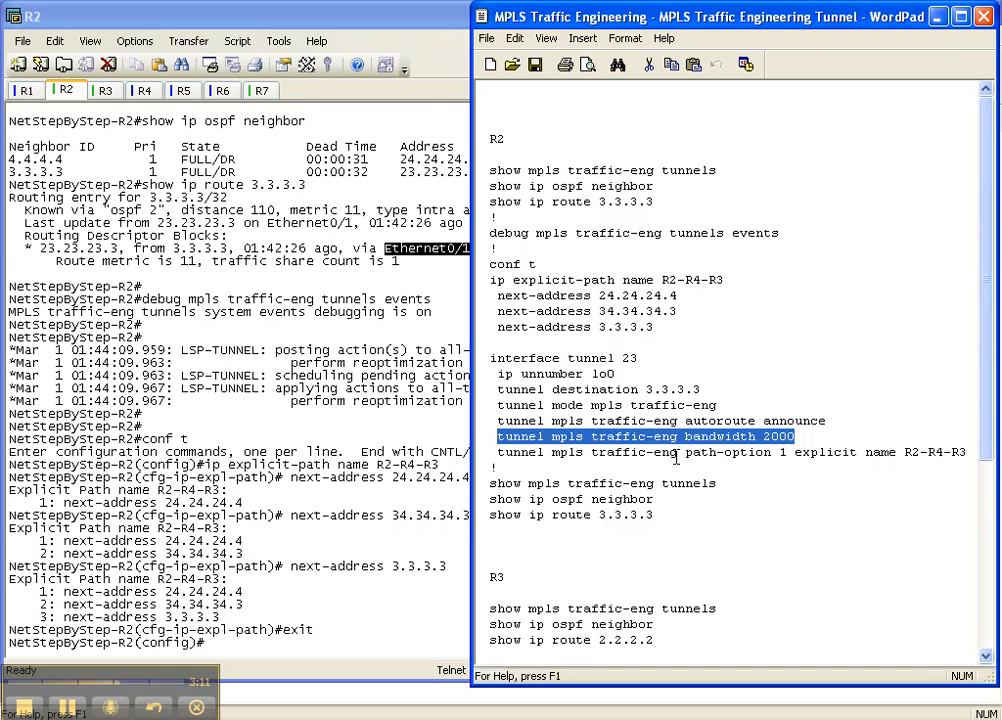
{"action": "double_click", "coordinate": [729, 452]}
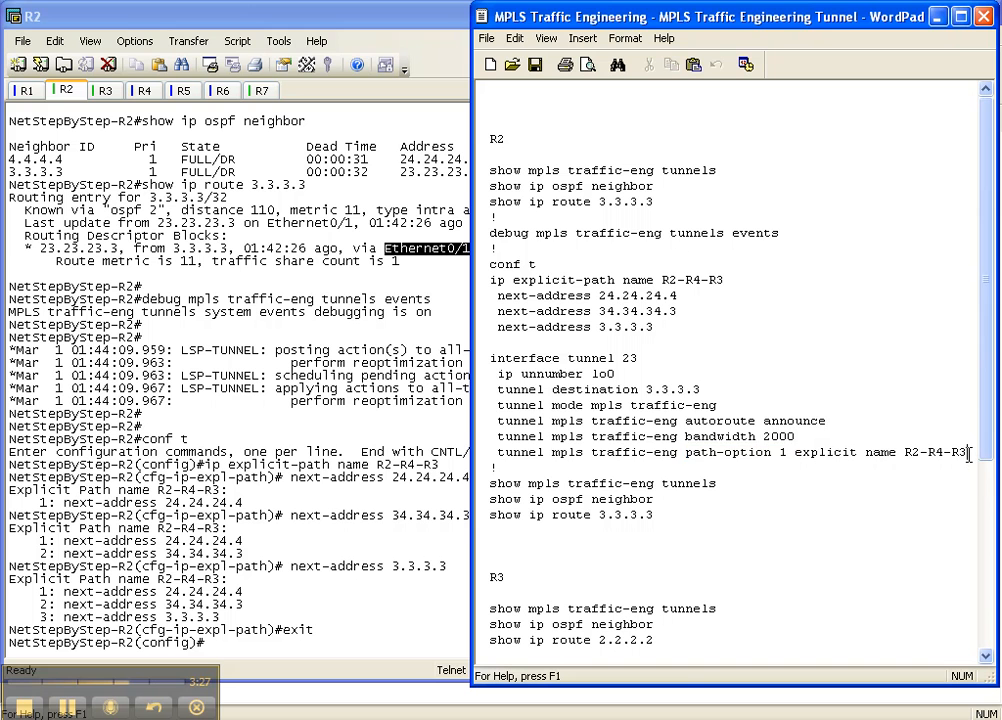
{"action": "left_click_drag", "start_coordinate": [491, 357], "coordinate": [967, 452]}
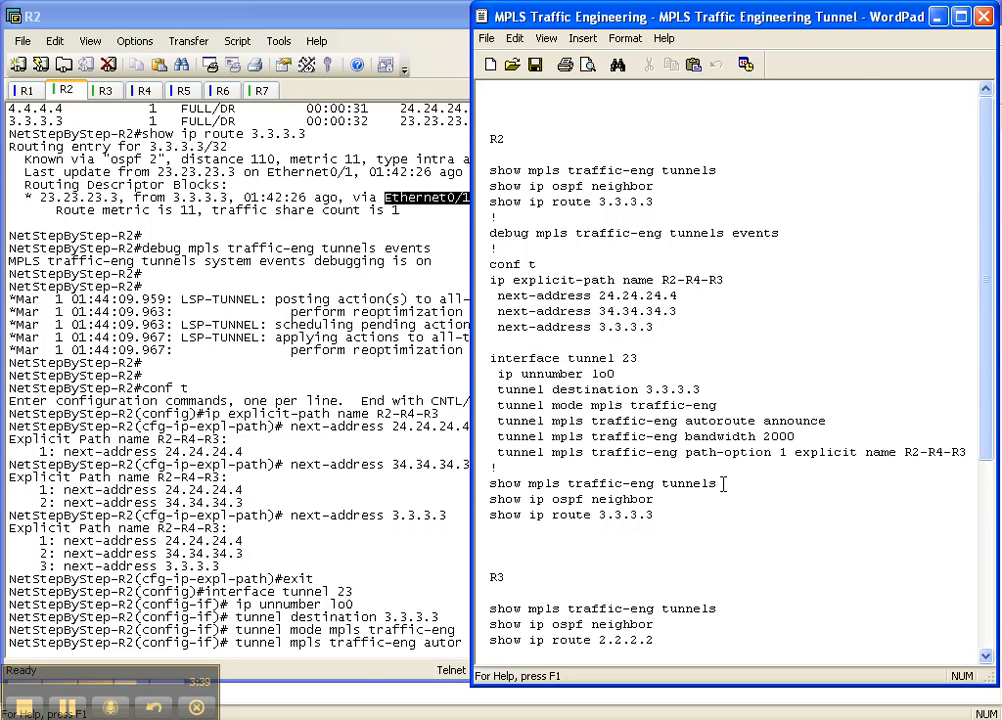
{"action": "double_click", "coordinate": [602, 483]}
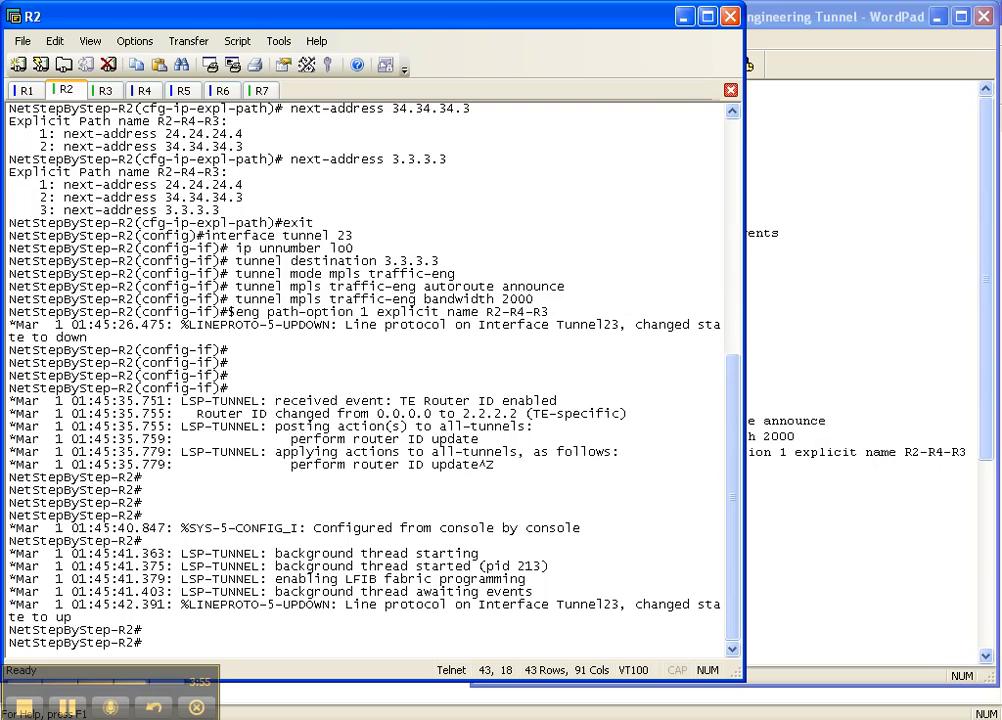
Step: Run show mpls traffic-eng tunnels on R2 and highlight Tunnel23's valid path
{"action": "type", "text": "show mpls tr"}
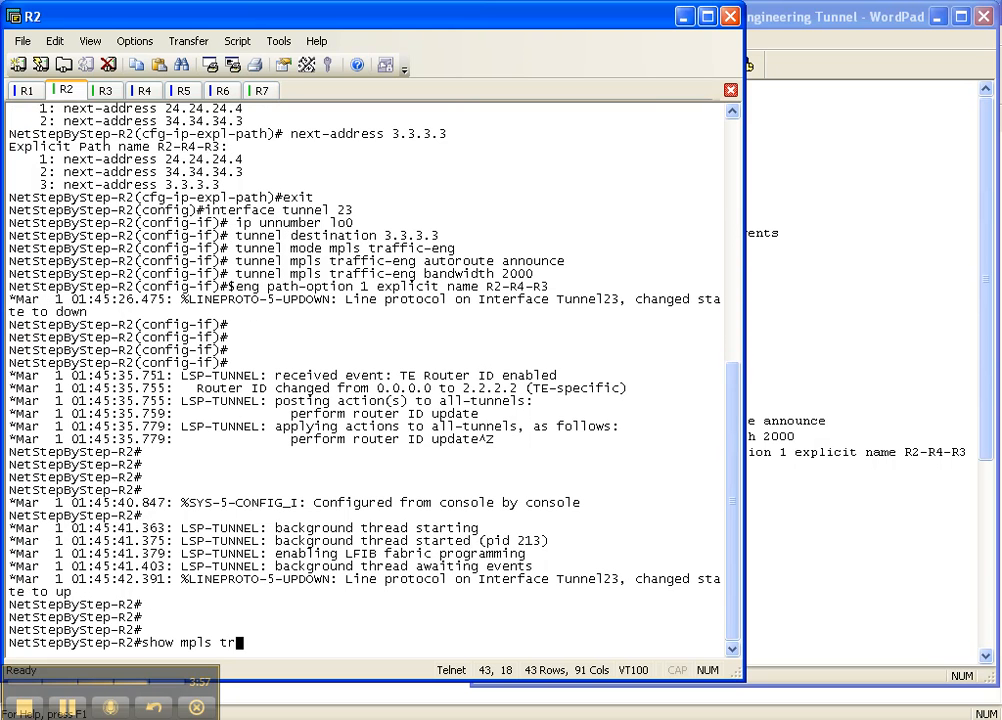
{"action": "key", "text": "Return"}
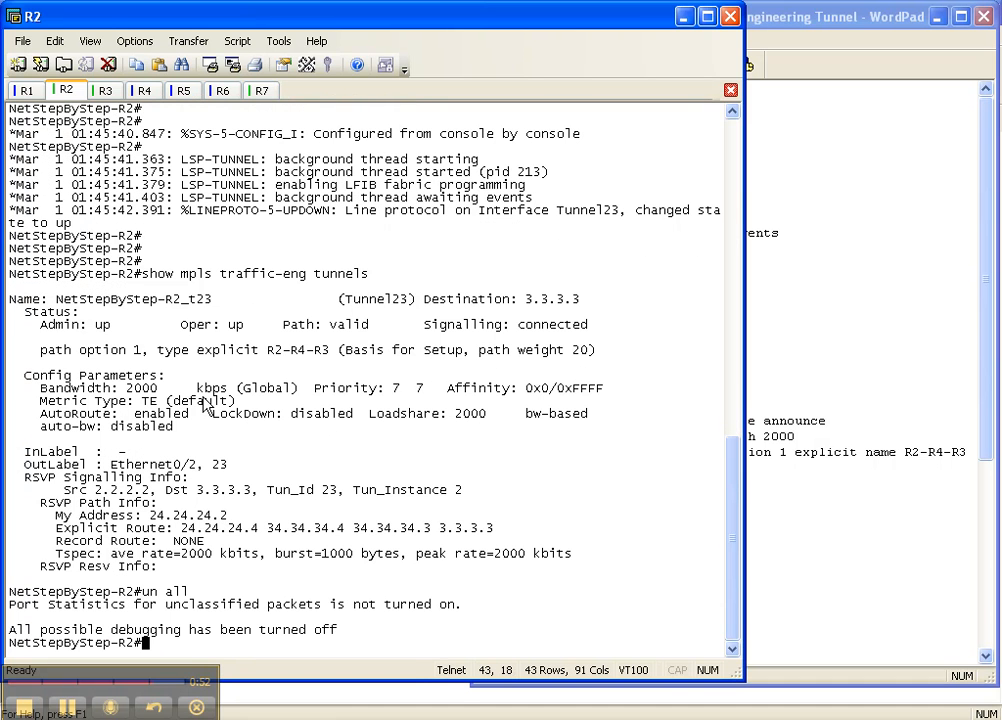
{"action": "double_click", "coordinate": [70, 325]}
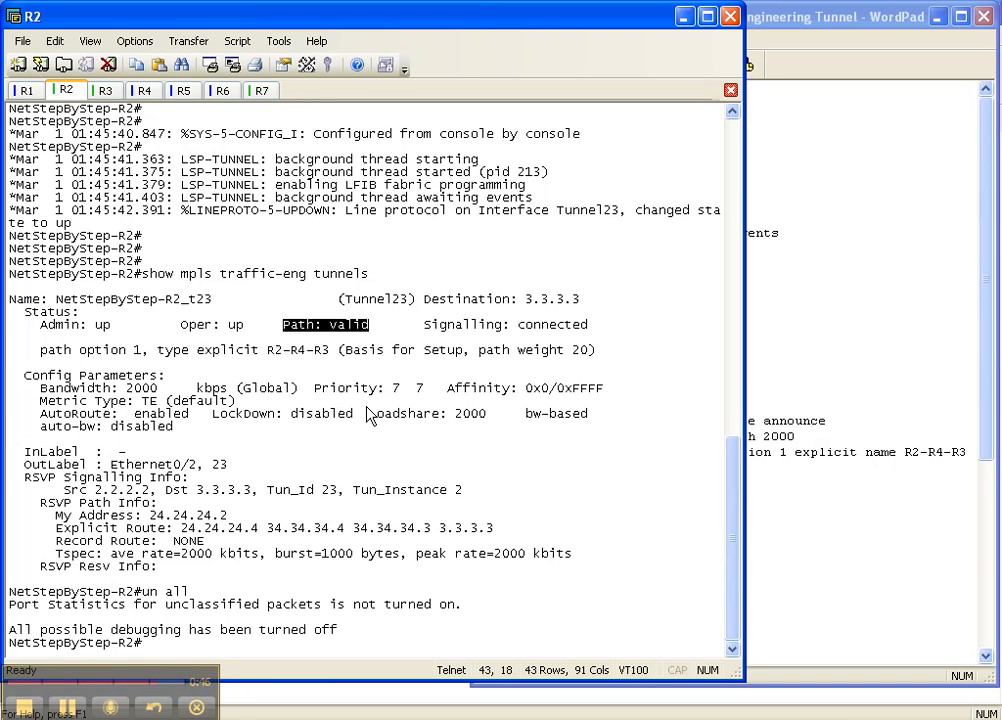
{"action": "mouse_move", "coordinate": [120, 495]}
{"action": "type", "text": "show ip route 3.3.3.3"}
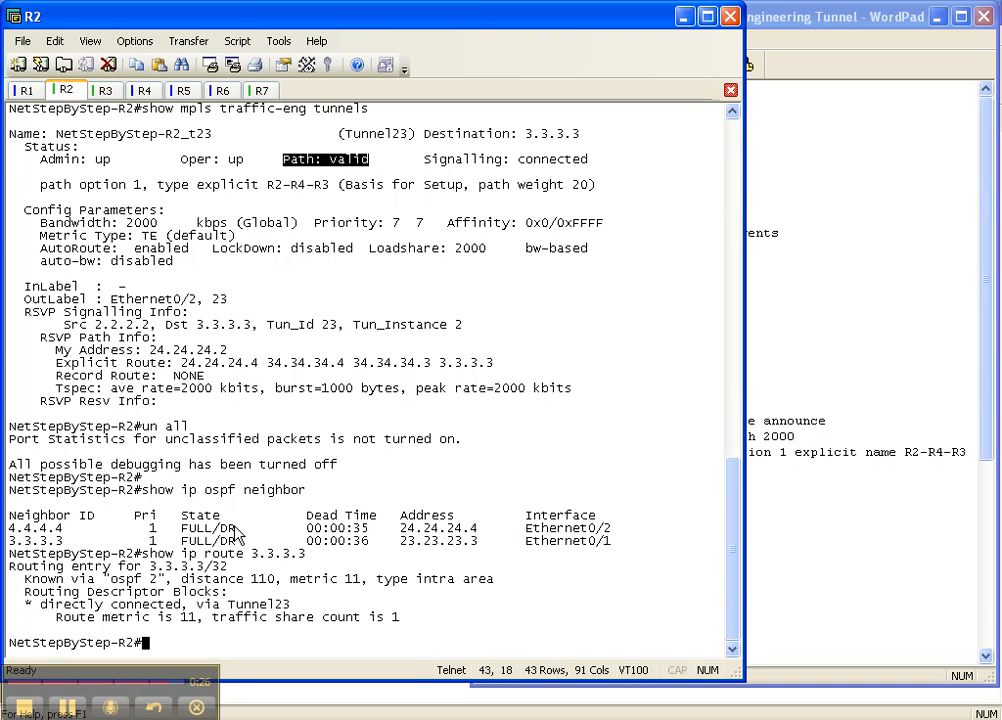
{"action": "mouse_move", "coordinate": [275, 533]}
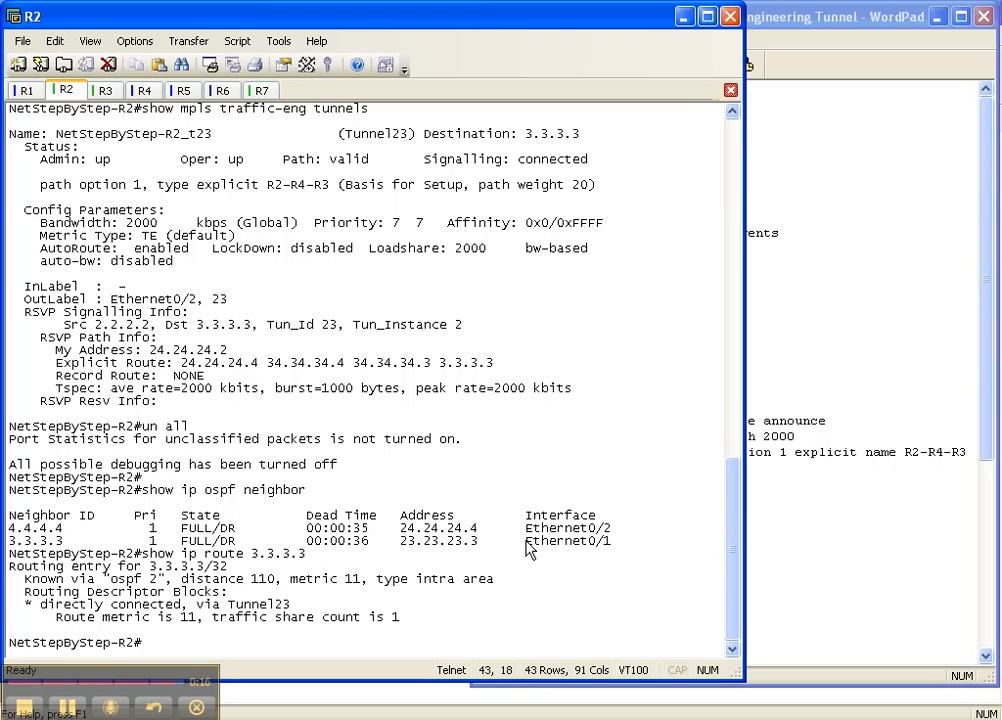
Step: Highlight neighbour 3.3.3.3's Ethernet0/1 interface in R2's OSPF neighbour output
{"action": "double_click", "coordinate": [568, 541]}
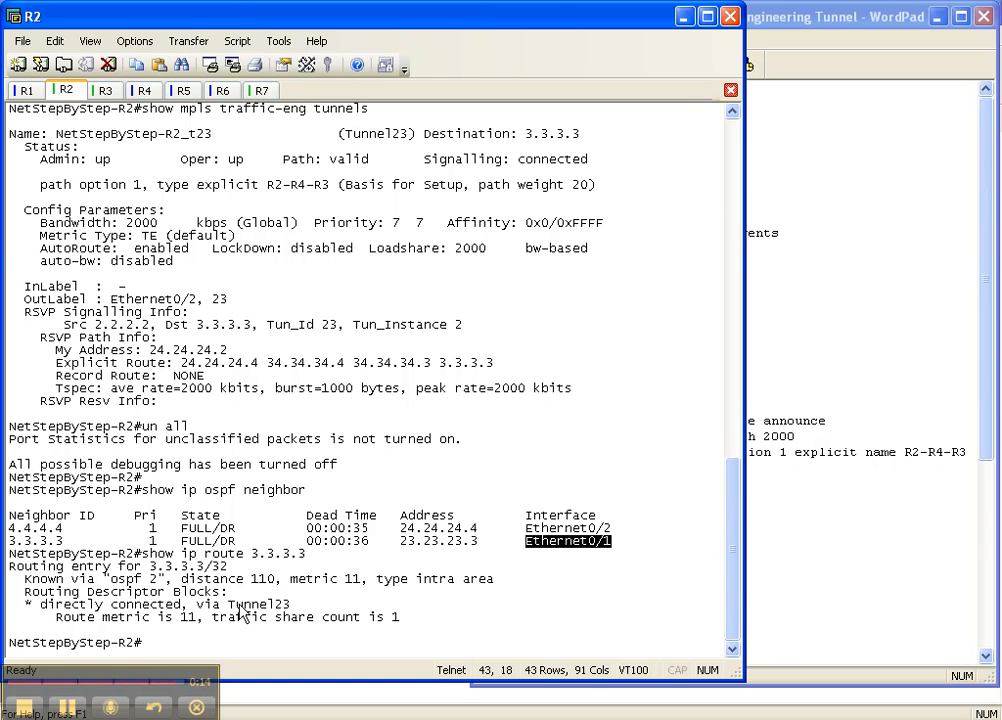